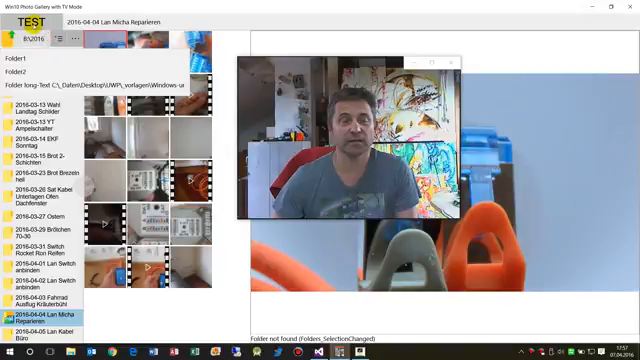
pyautogui.scroll(3)
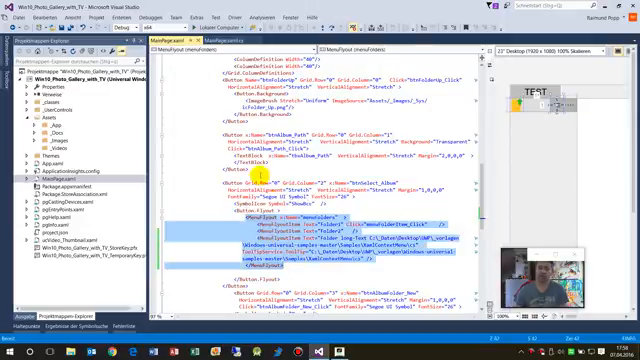
pyautogui.scroll(-3)
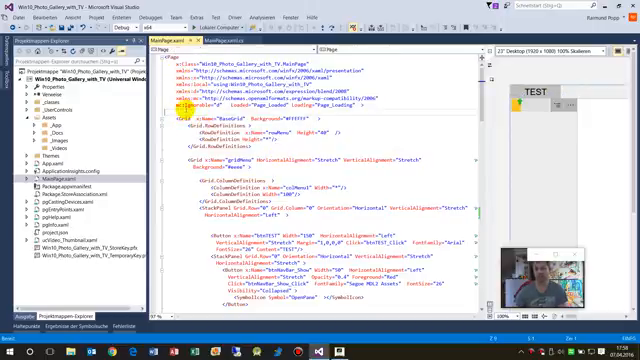
pyautogui.scroll(-3)
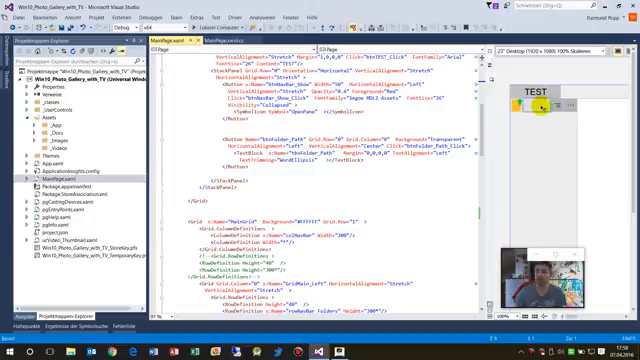
pyautogui.scroll(-3)
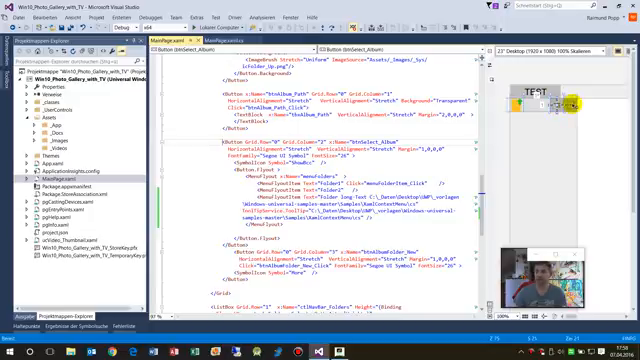
pyautogui.scroll(-3)
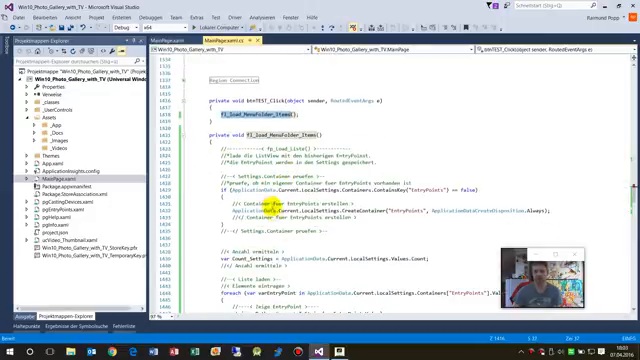
pyautogui.scroll(-3)
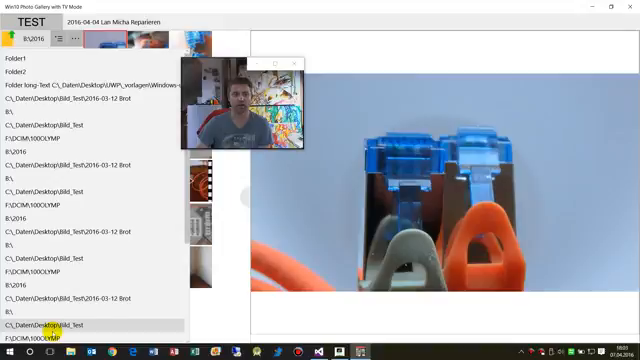
pyautogui.scroll(-3)
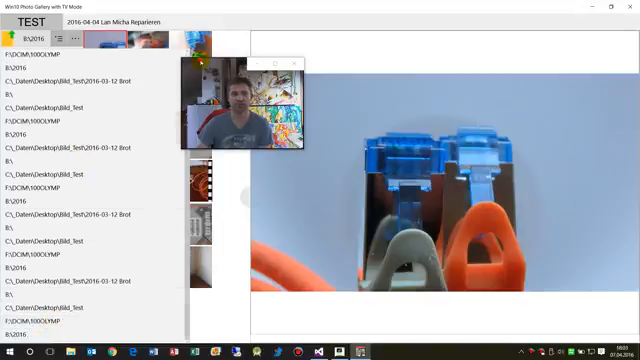